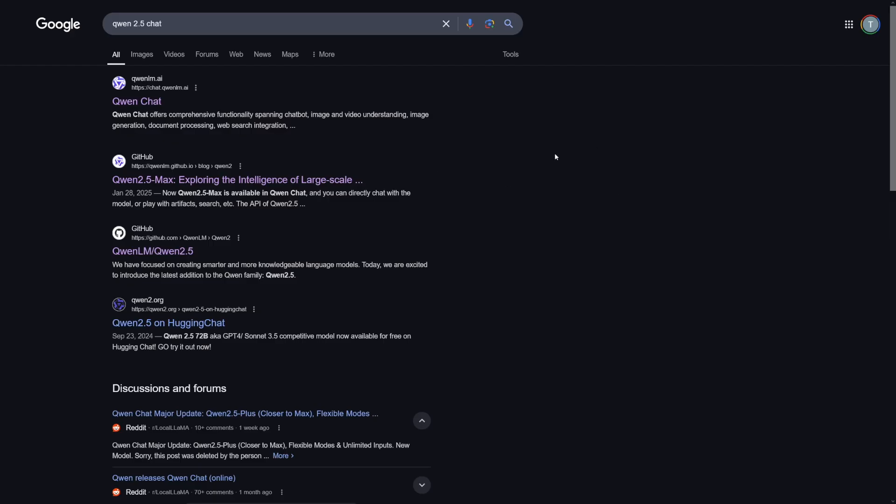
mouse_move(480, 210)
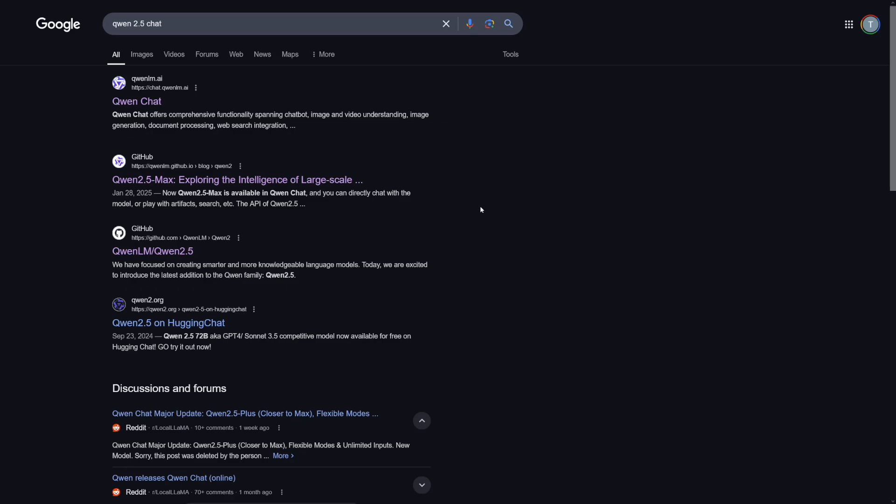
mouse_move(339, 147)
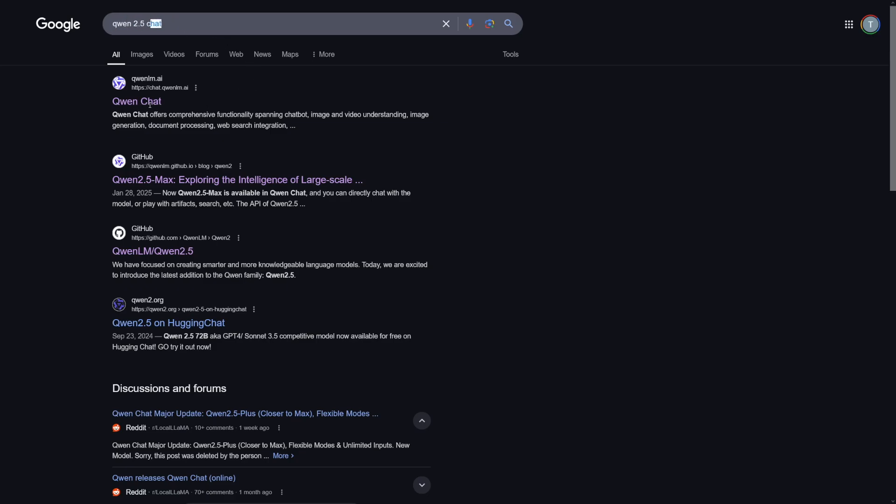
Reach the Qwen Chat home page with Qwen2.5-Plus selected from the Google result
left_click(136, 101)
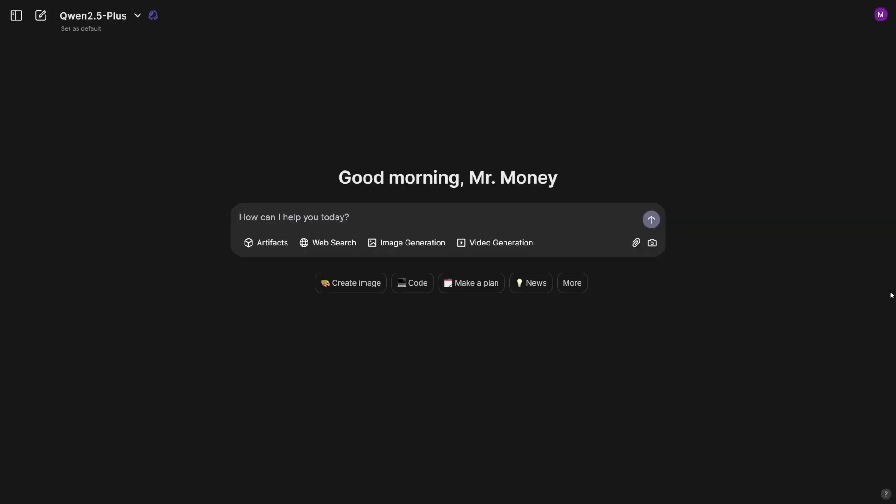
mouse_move(874, 271)
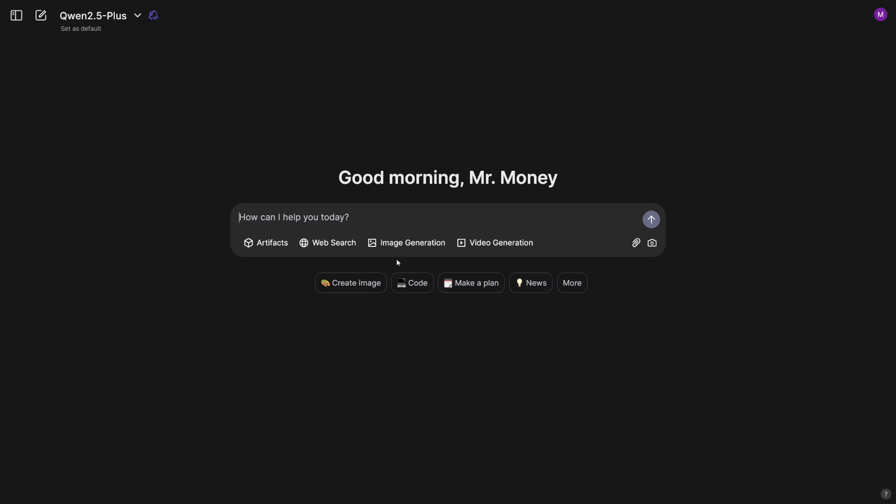
mouse_move(411, 243)
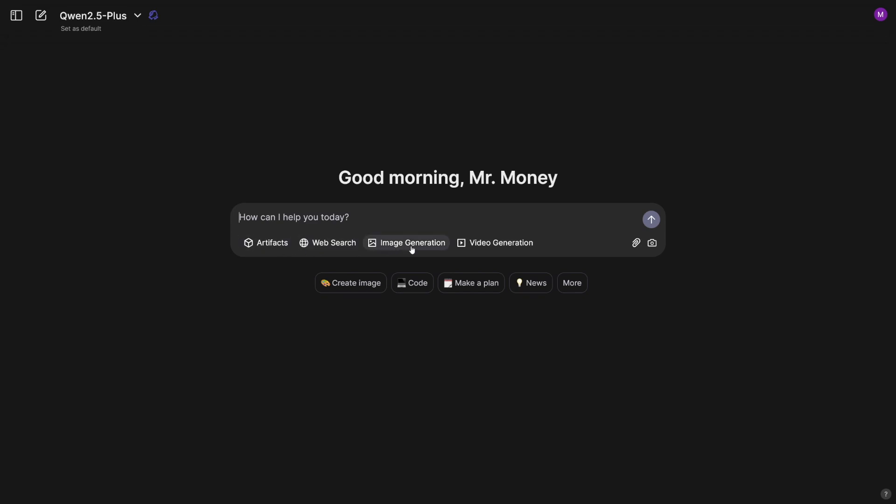
mouse_move(413, 246)
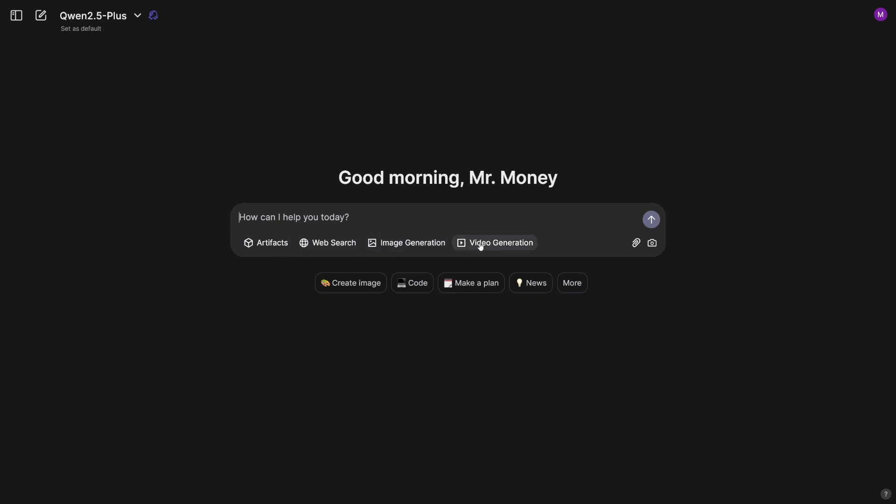
mouse_move(406, 243)
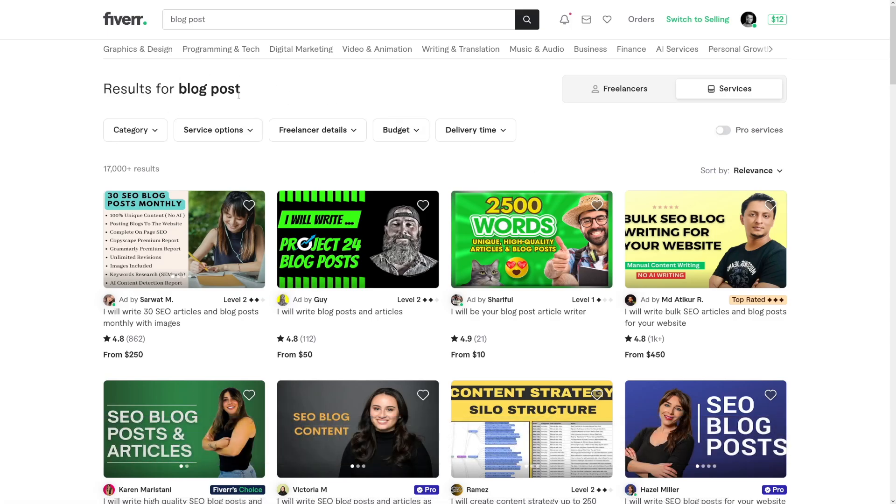
Highlight the 'blog post' search term in the Fiverr results heading showing 17,000+ gigs
double_click(208, 89)
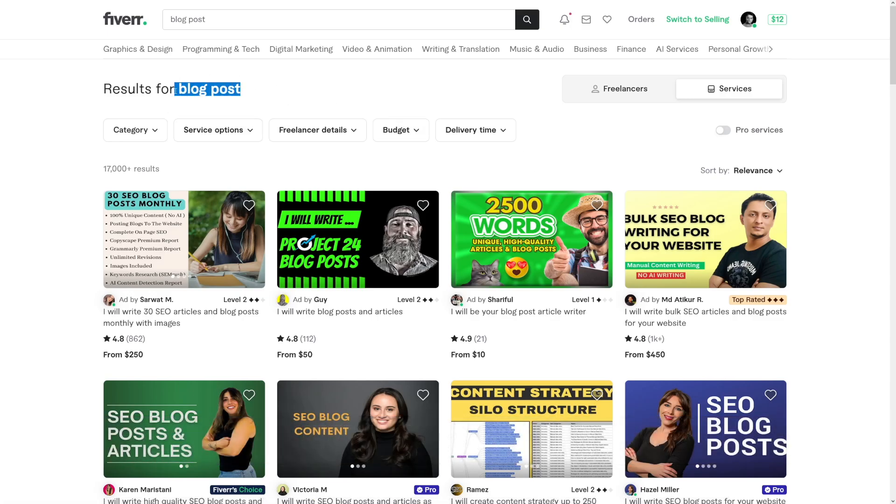